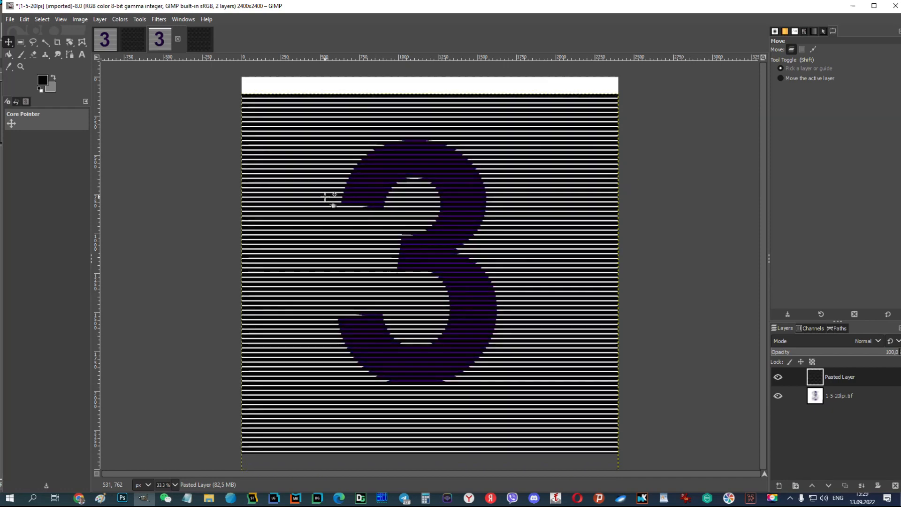
Step: Nudge the slit mask layer so the digit 1 shows through instead of 3
key("Ctrl+Z")
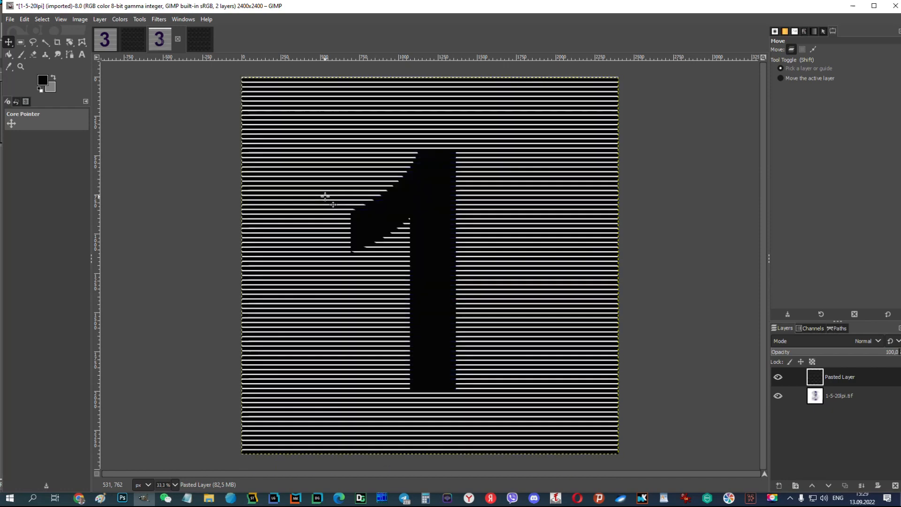
Step: Load 1.png through 5.png as frames, filtering the file chooser to PNG images
left_click(776, 378)
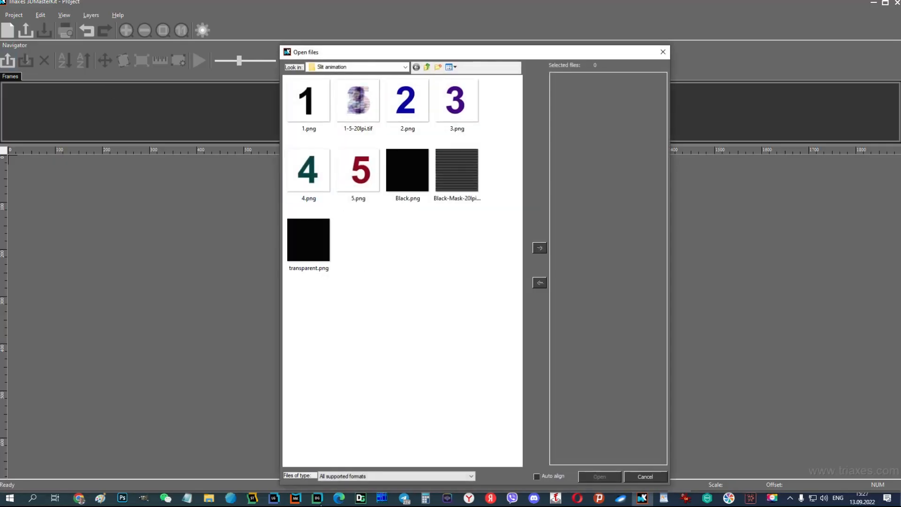
left_click(395, 475)
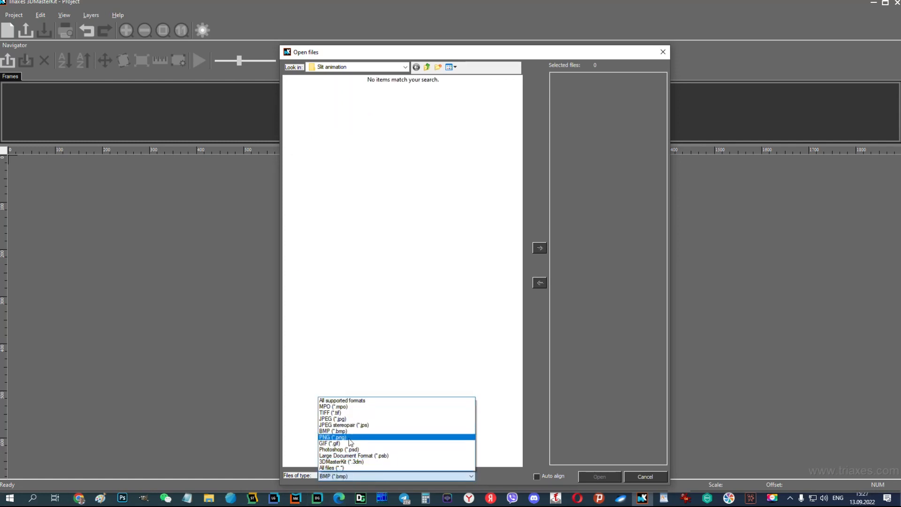
left_click(331, 437)
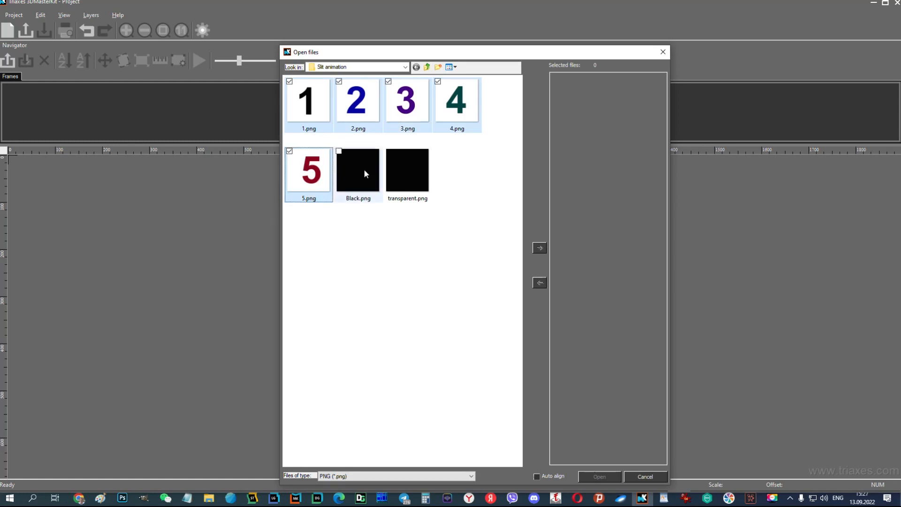
left_click(538, 248)
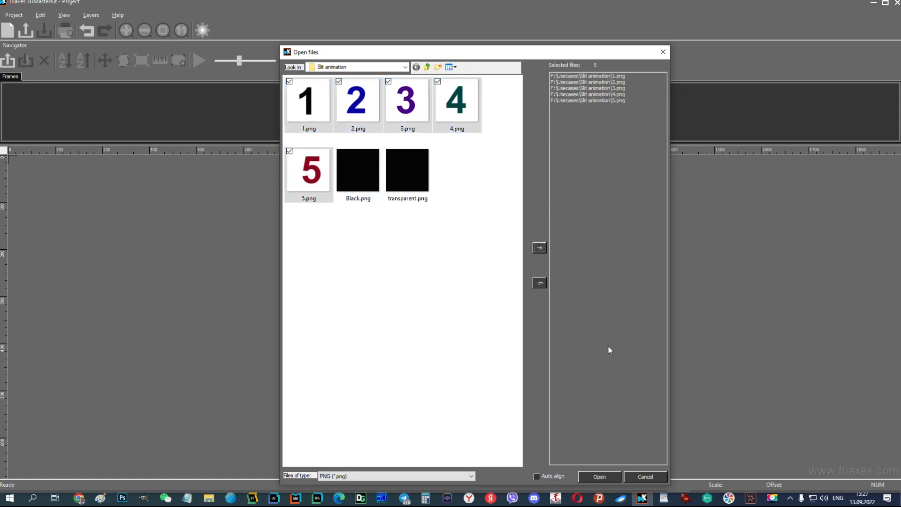
left_click(599, 477)
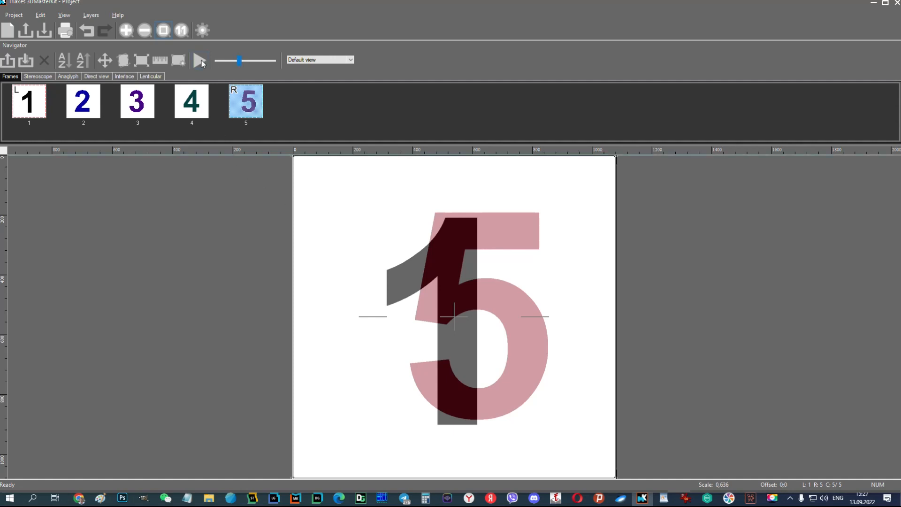
mouse_move(201, 61)
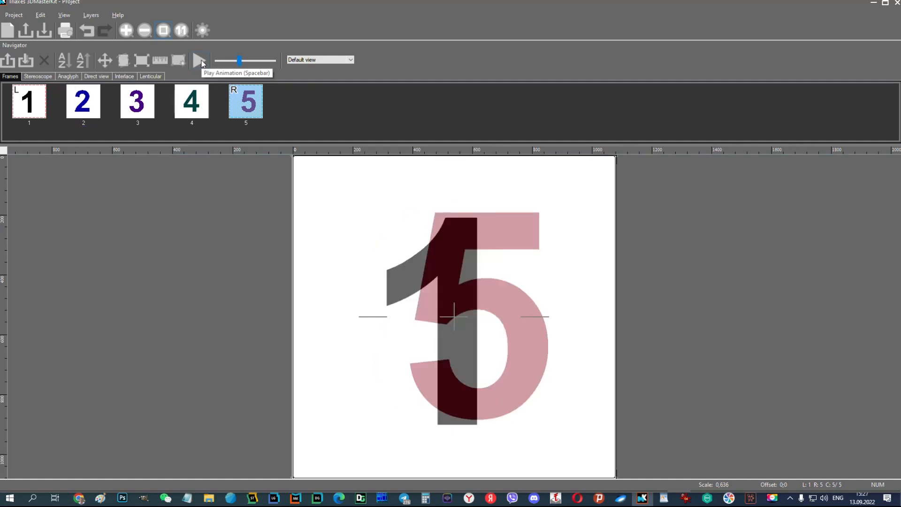
Step: Generate the interlaced image at 20 lpi and 600 ppi and bring up Rotate Precise via Edit > Transform
left_click(150, 76)
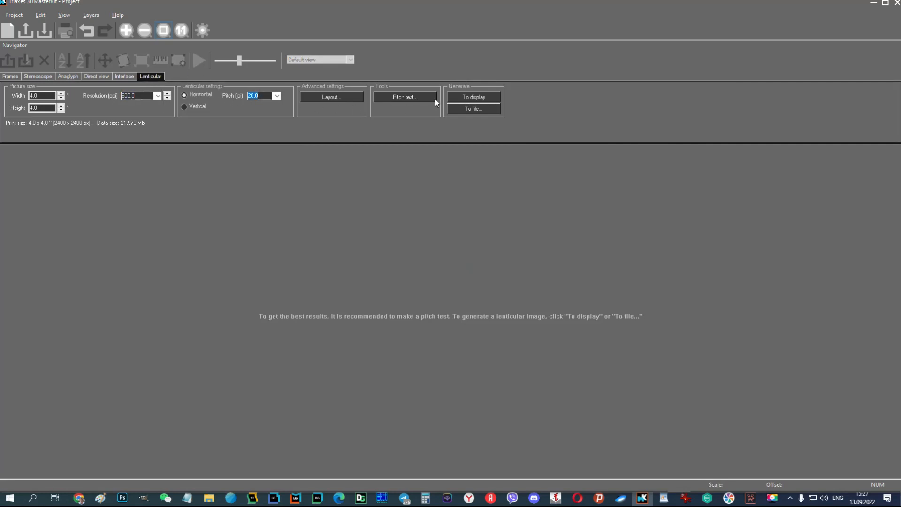
left_click(472, 97)
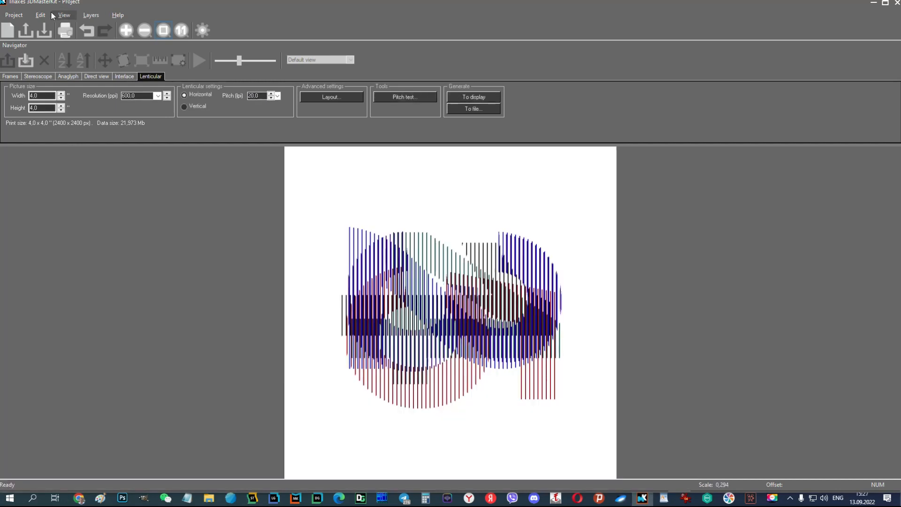
left_click(40, 15)
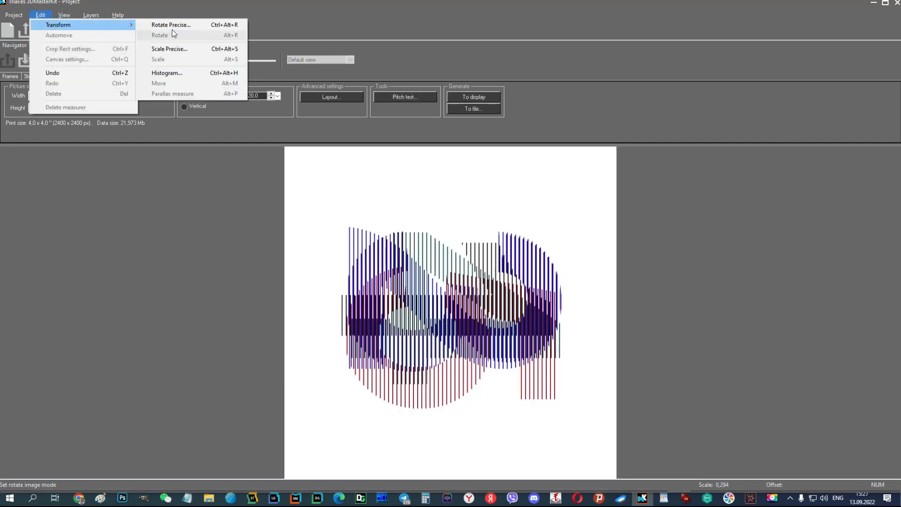
left_click(171, 24)
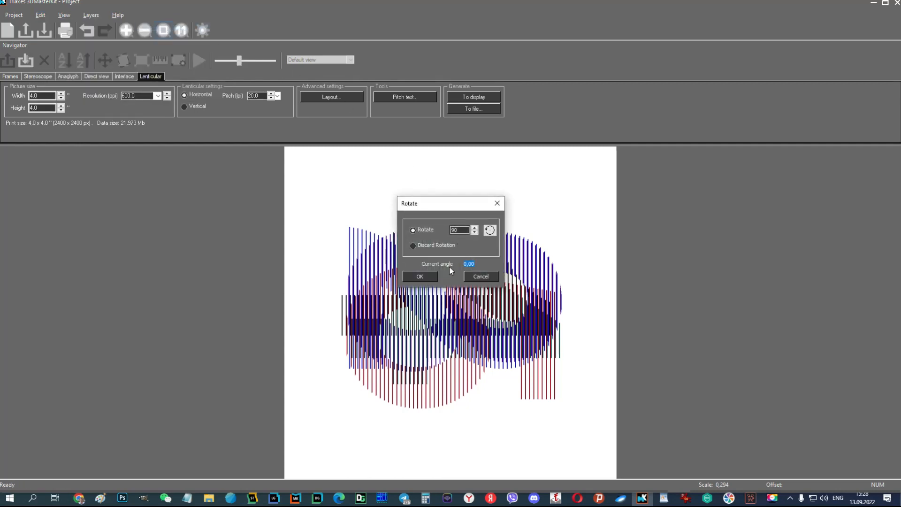
Step: Rotate the interlaced image 90° and save it over the existing 1-5-20lpi.tif
left_click(418, 276)
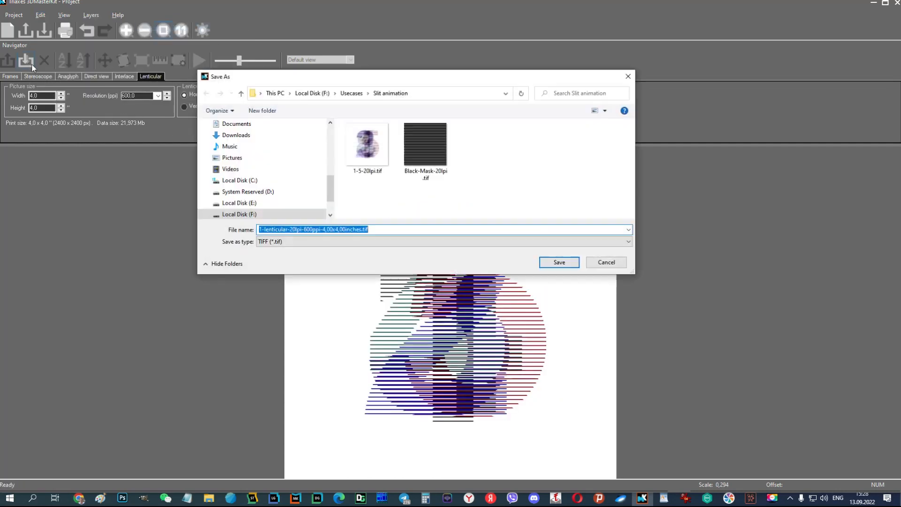
left_click(367, 143)
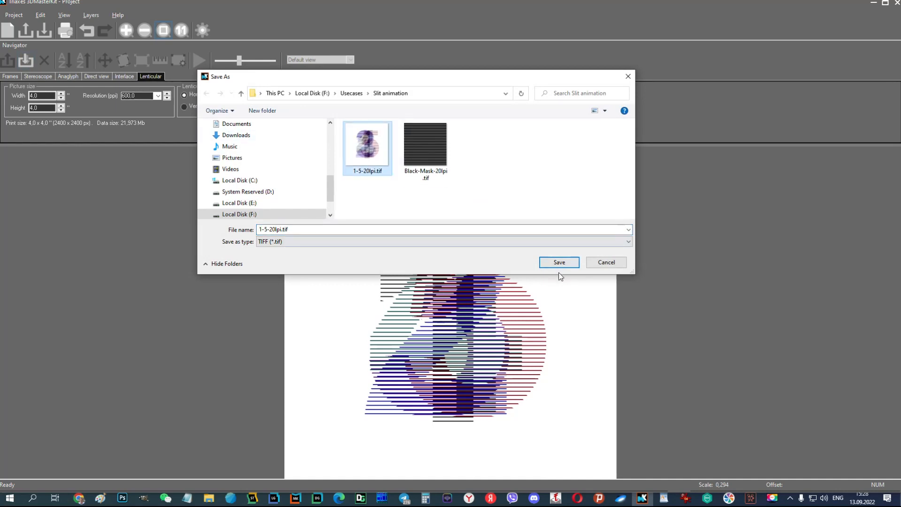
left_click(557, 262)
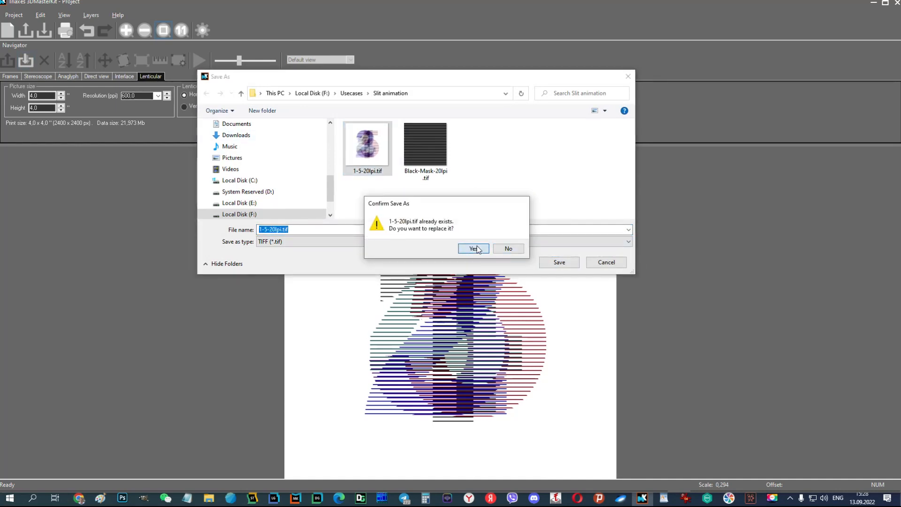
left_click(470, 247)
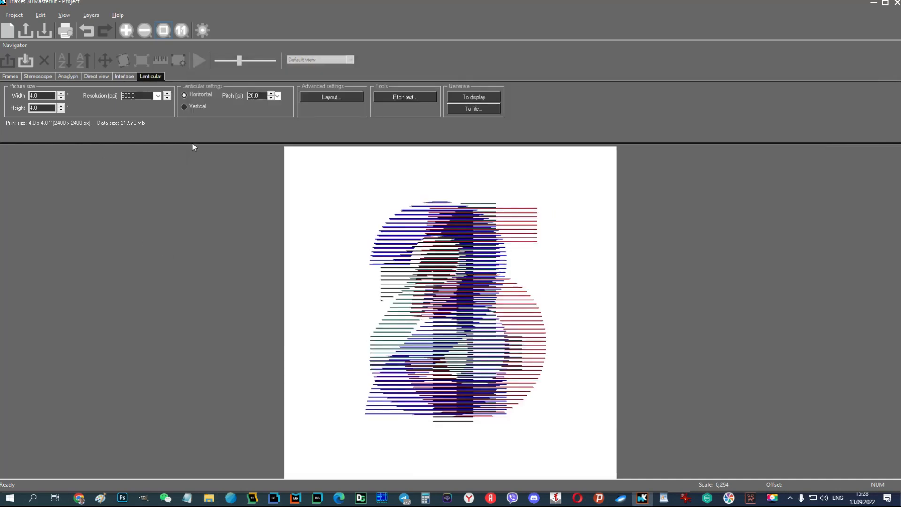
mouse_move(11, 35)
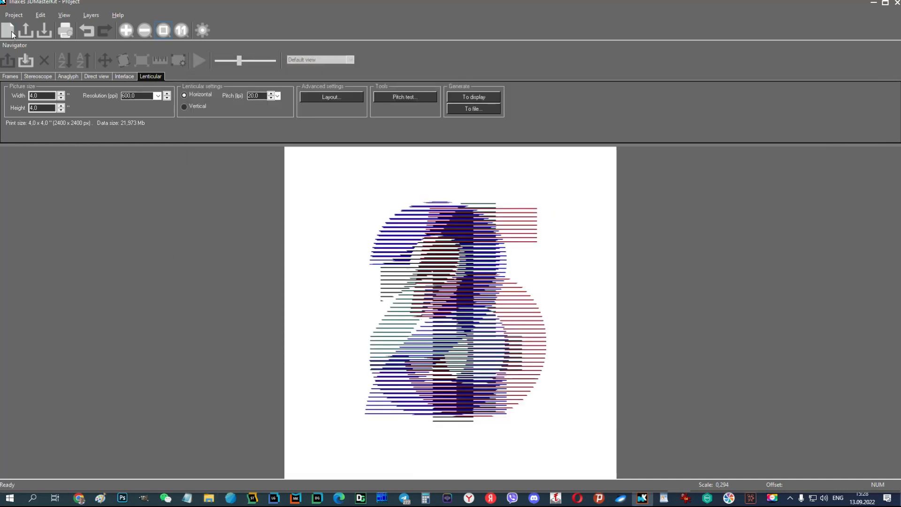
Step: Start a new project, discarding the current frames, and begin choosing frame files
left_click(9, 76)
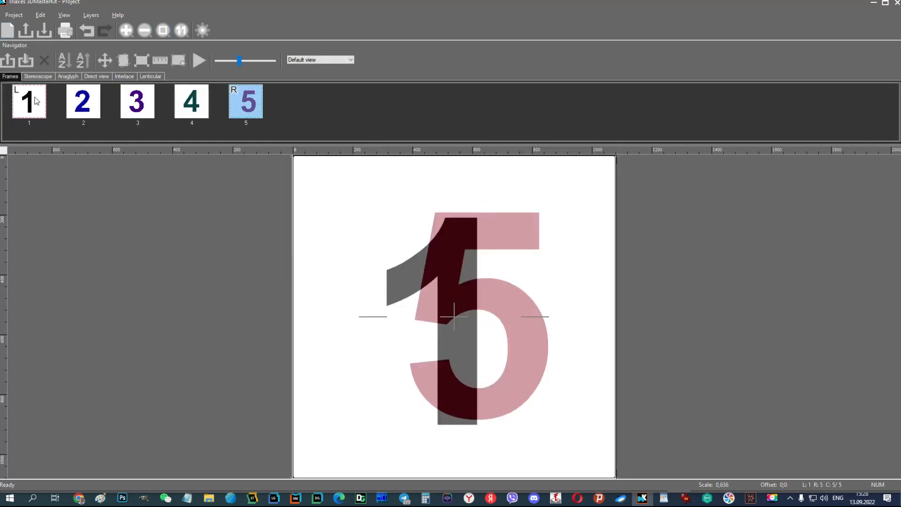
left_click(30, 101)
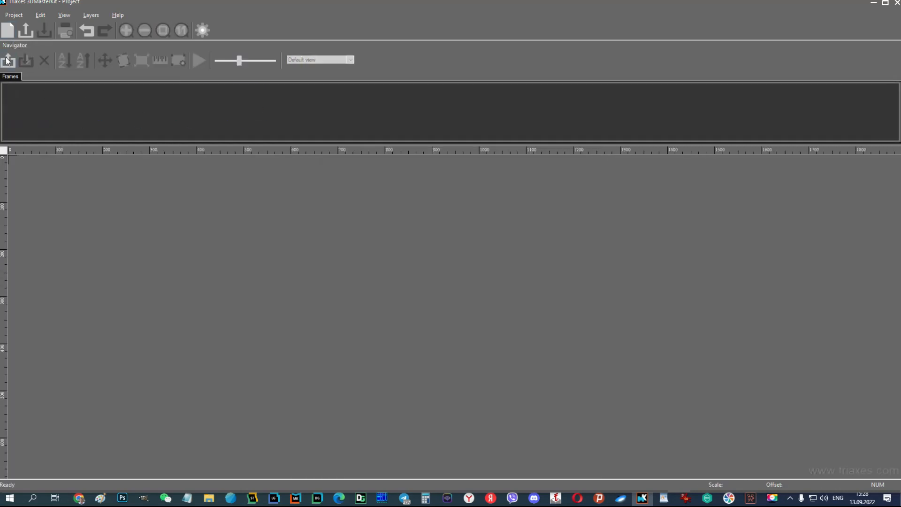
left_click(9, 30)
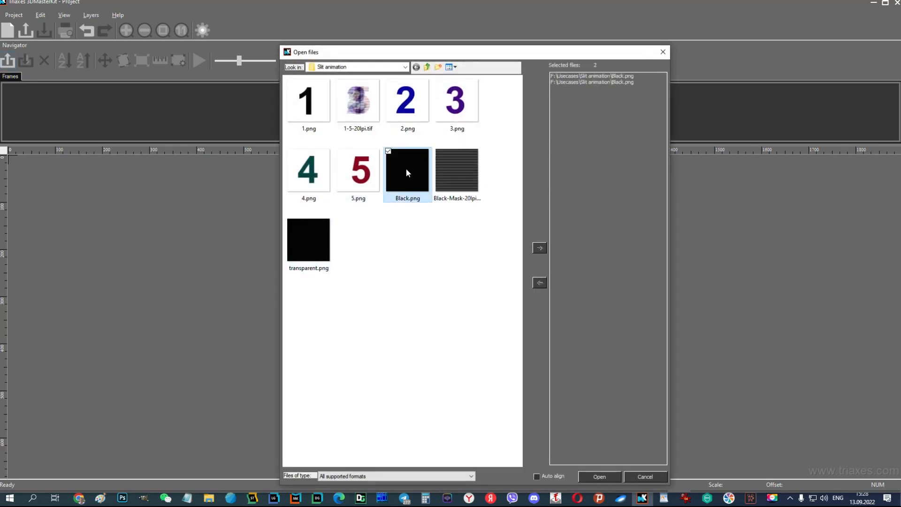
Step: Load four Black.png frames plus transparent.png and bring up the lenticular output settings
left_click(538, 248)
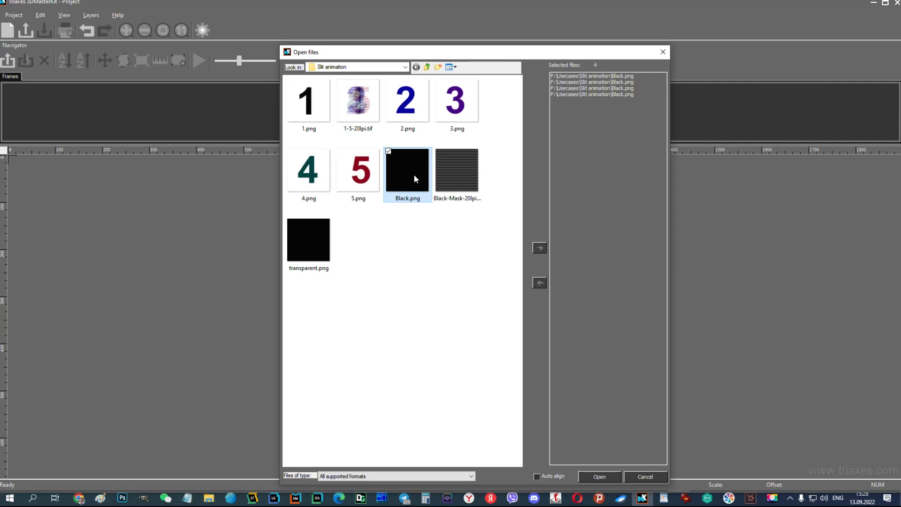
left_click(308, 239)
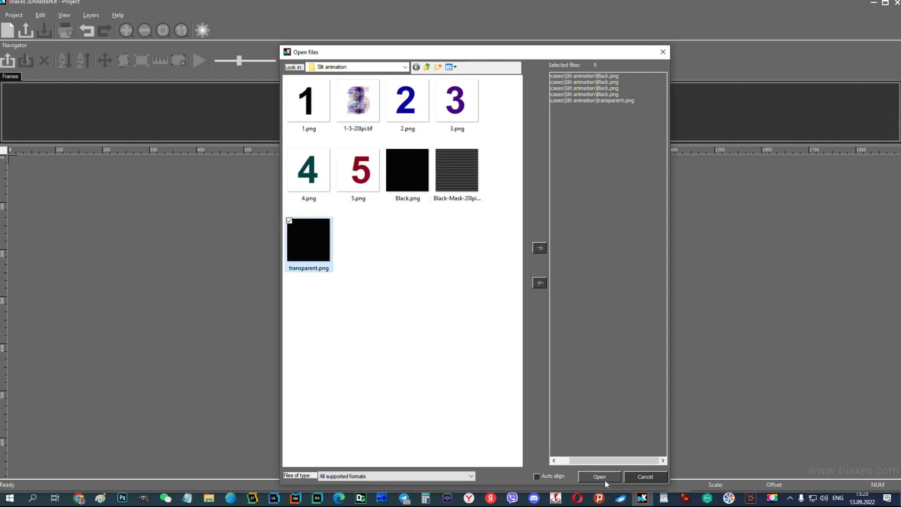
left_click(598, 476)
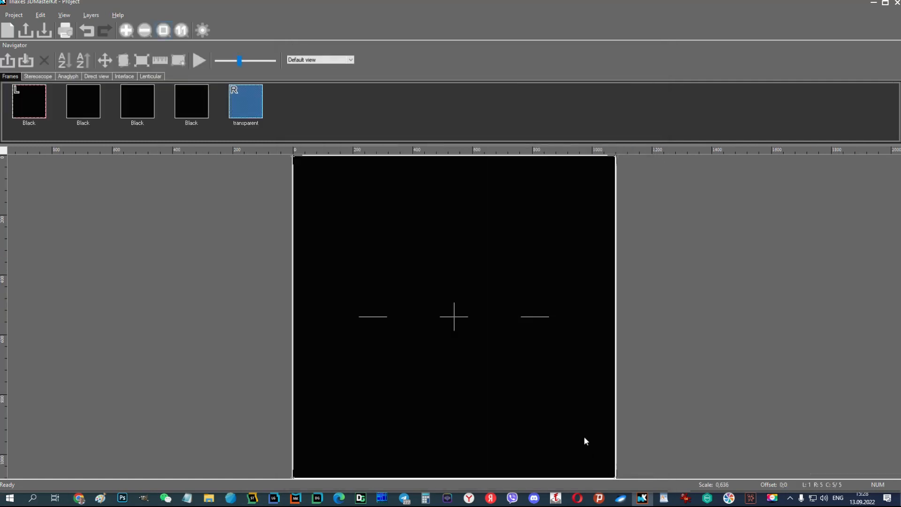
left_click(150, 76)
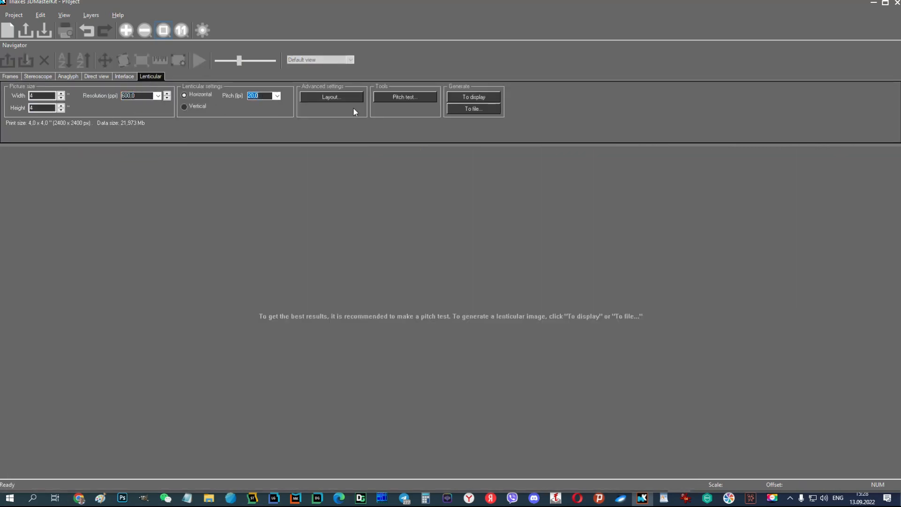
Step: Generate the black slit mask and rotate it 90° so its stripes run horizontally
left_click(471, 97)
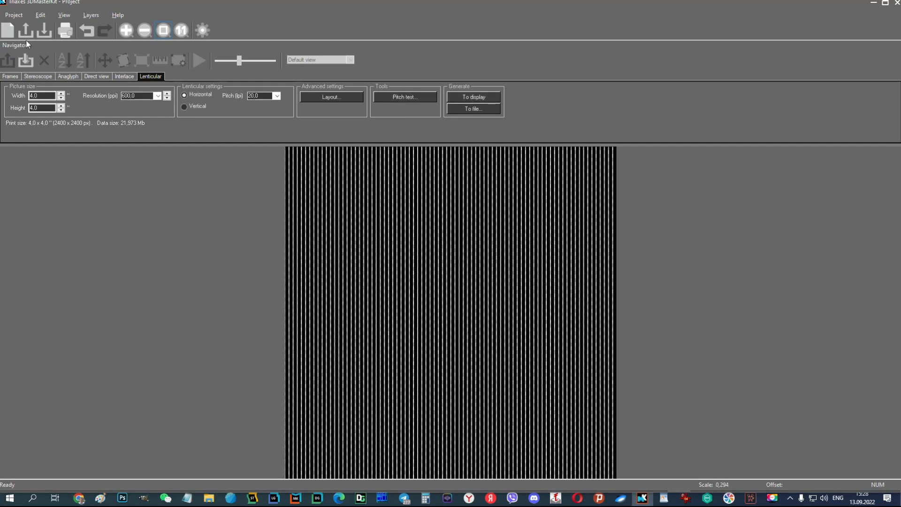
left_click(40, 14)
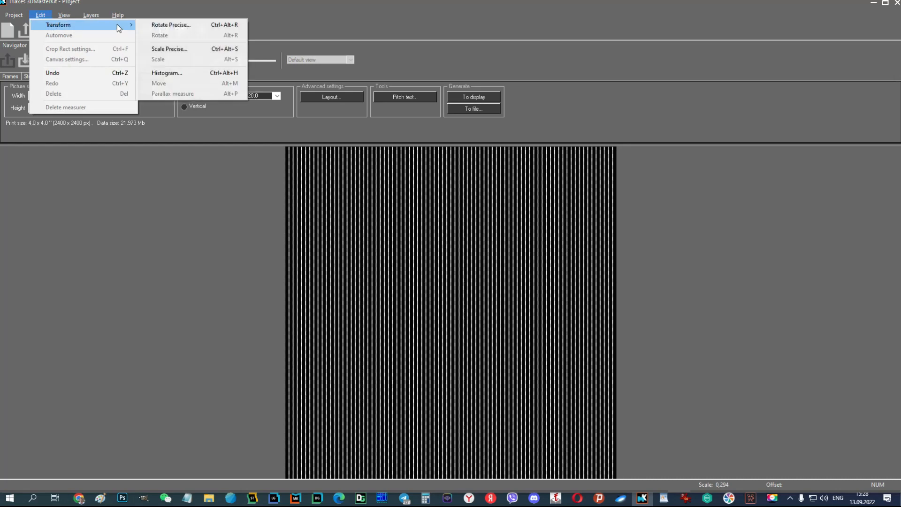
left_click(160, 35)
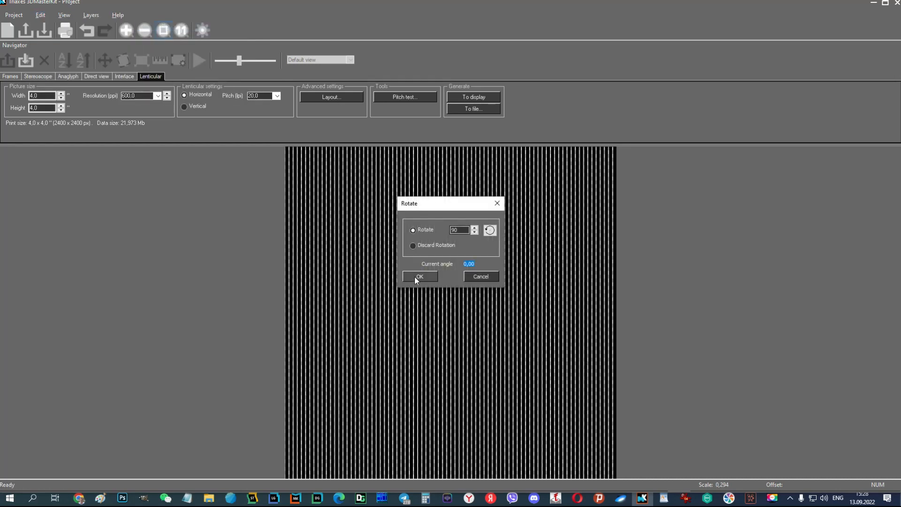
left_click(419, 275)
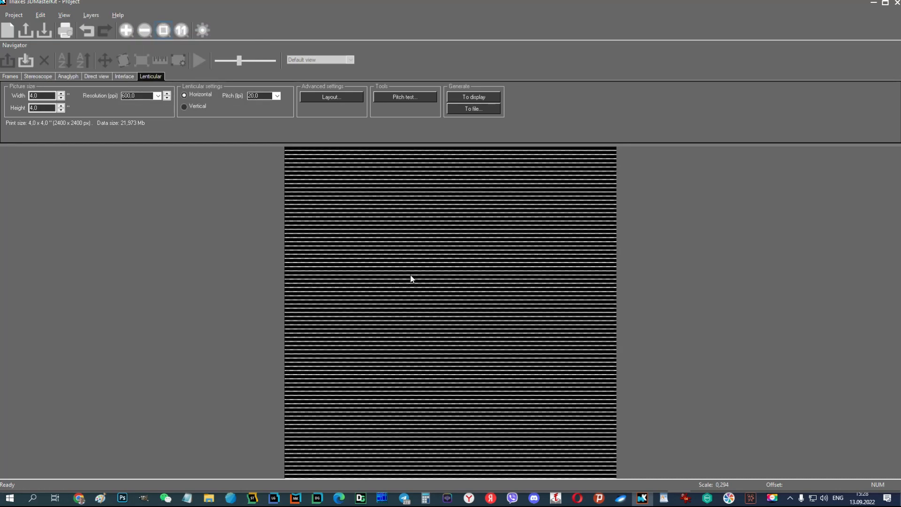
Step: Save the mask over the existing Black-Mask-20lpi.tif, confirming the replace
left_click(472, 109)
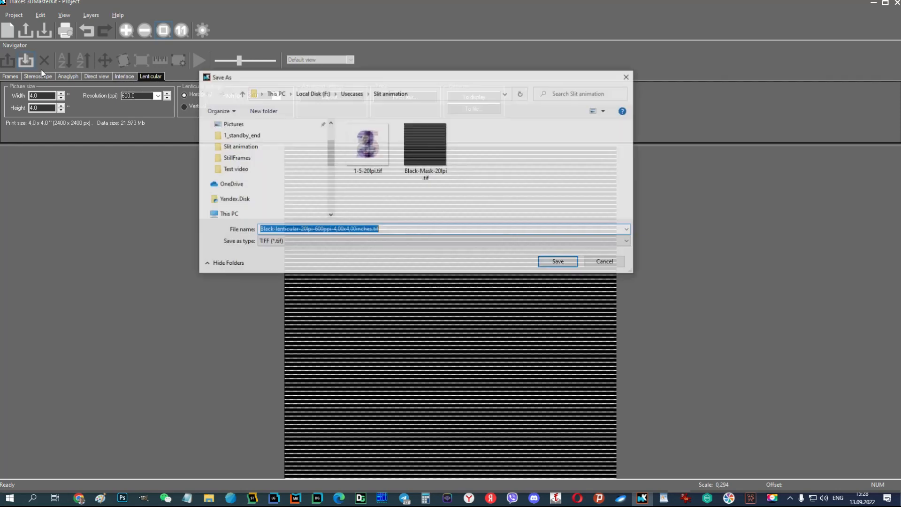
left_click(425, 144)
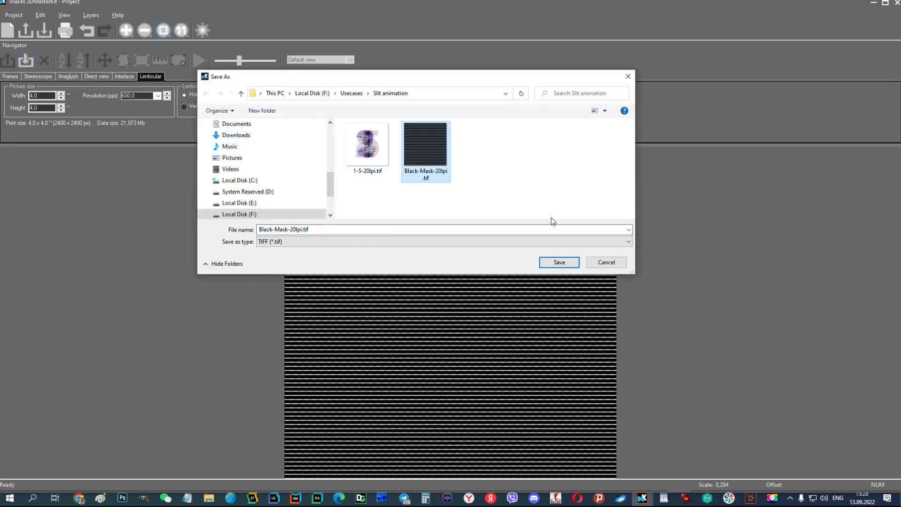
left_click(557, 261)
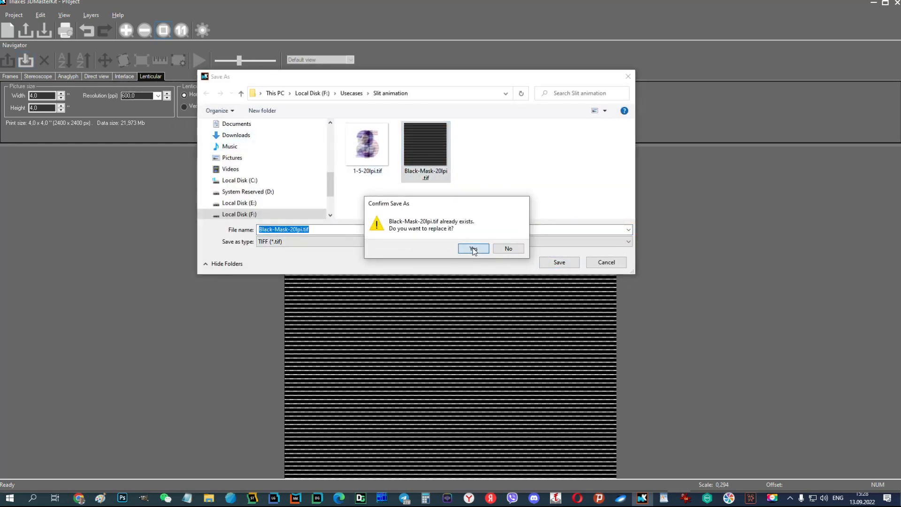
left_click(472, 248)
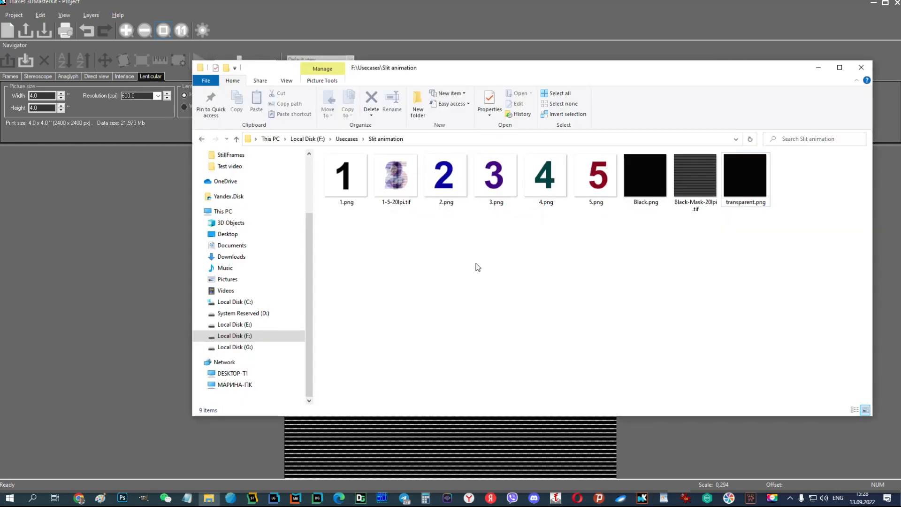
mouse_move(527, 398)
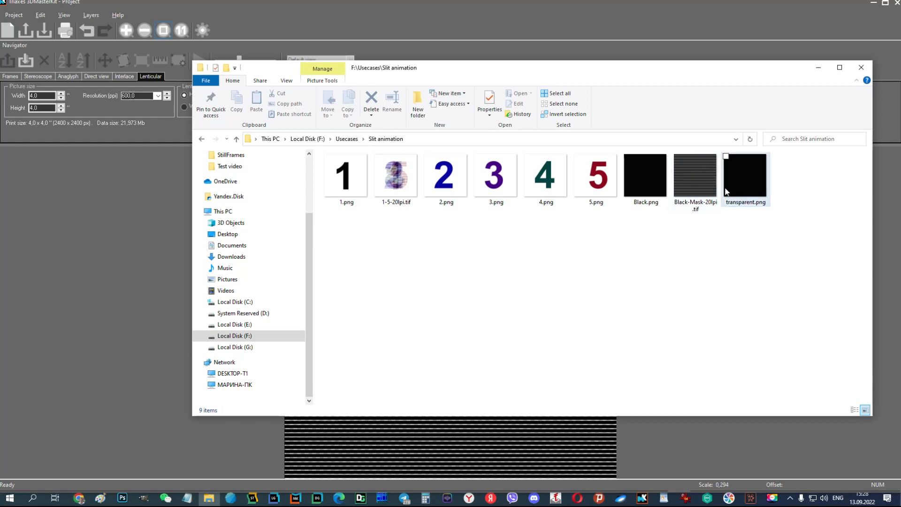
Step: Open 1-5-20lpi.tif and Black-Mask-20lpi.tif from the Slit animation folder with GIMP
left_click(395, 176)
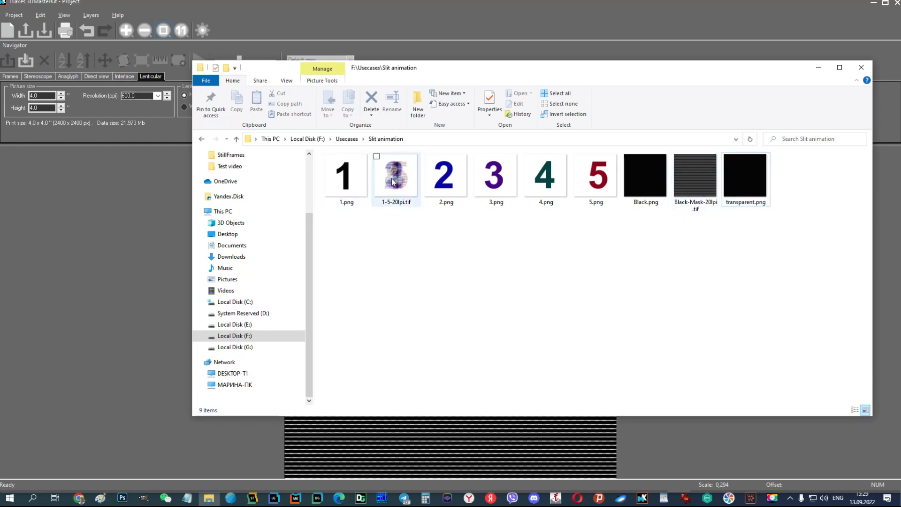
right_click(395, 177)
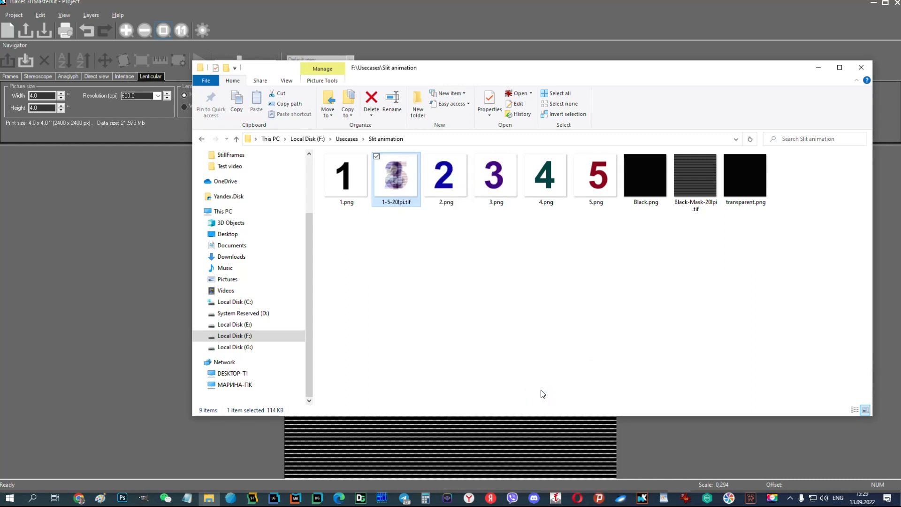
mouse_move(742, 233)
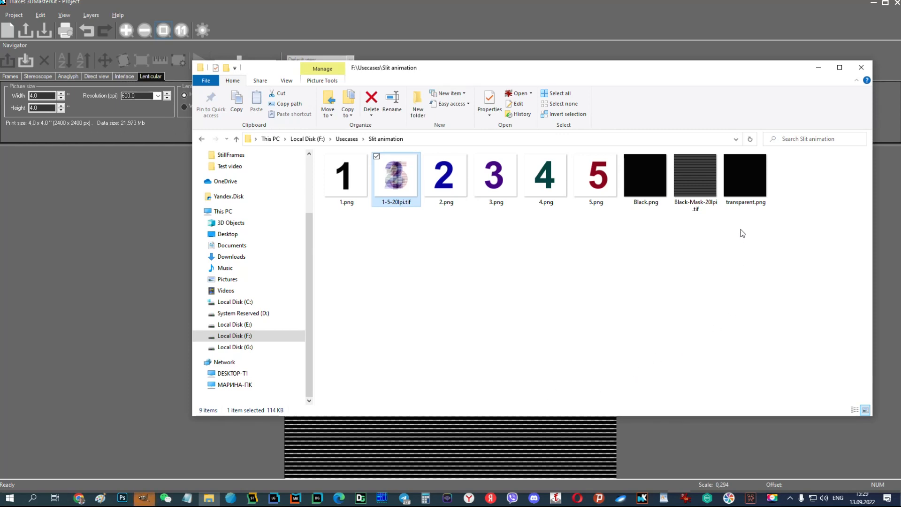
right_click(694, 175)
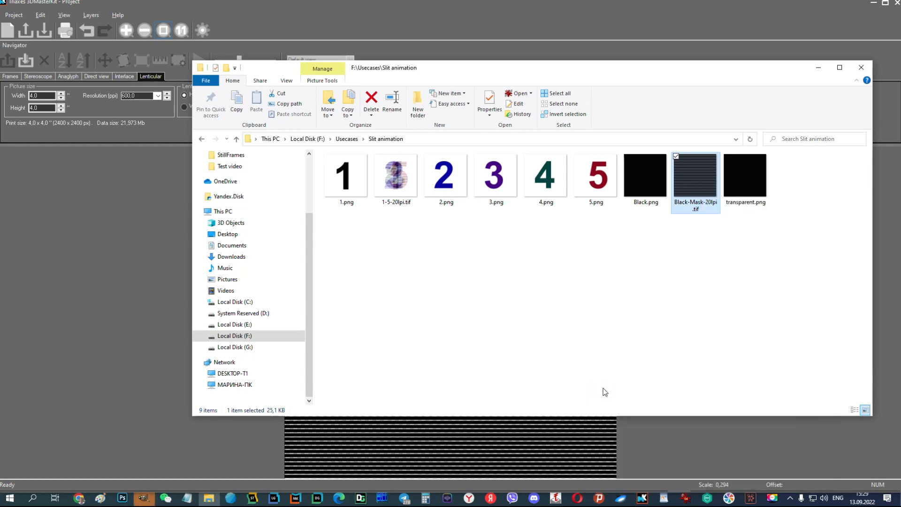
Step: Copy the Black-Mask image into 1-5-20lpi.tif and make it a new layer, revealing digit 5
double_click(695, 175)
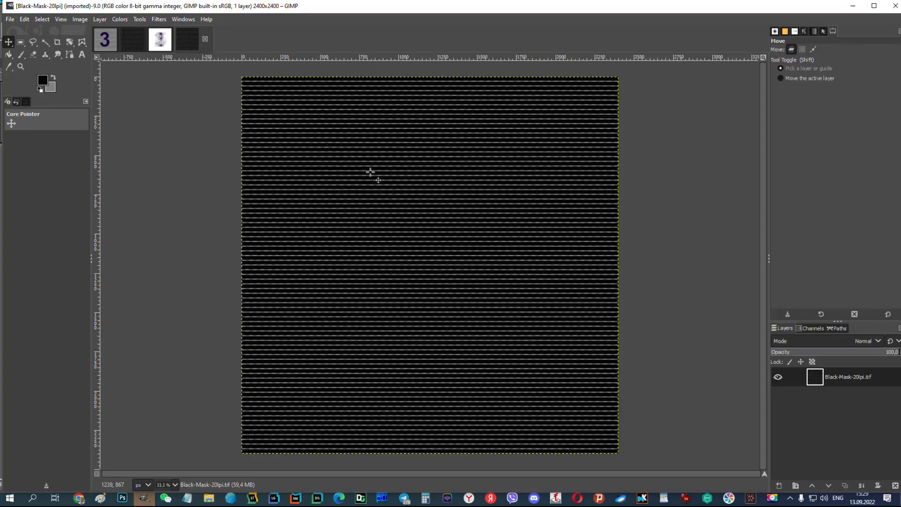
left_click(160, 40)
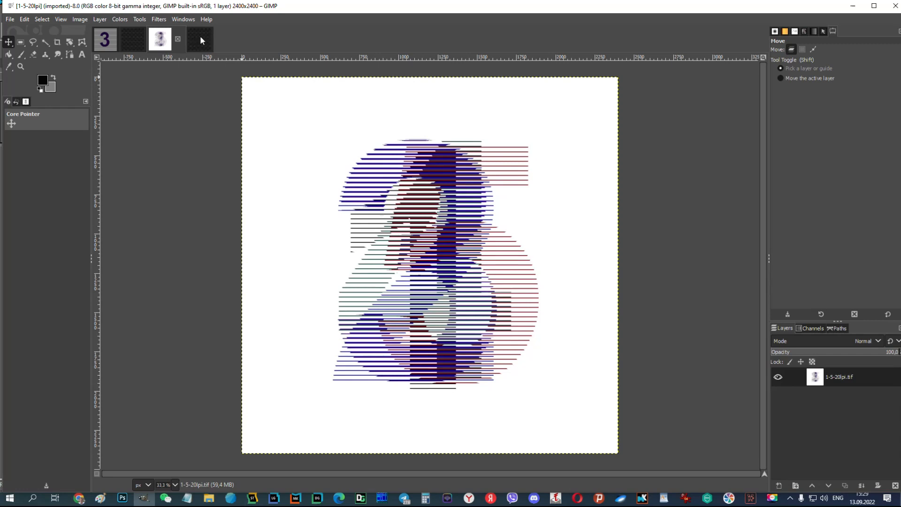
left_click(186, 39)
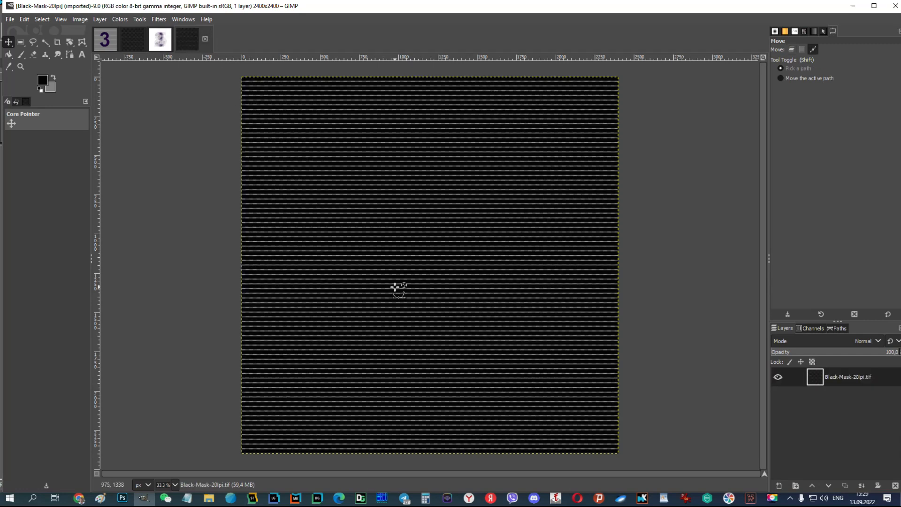
left_click(160, 39)
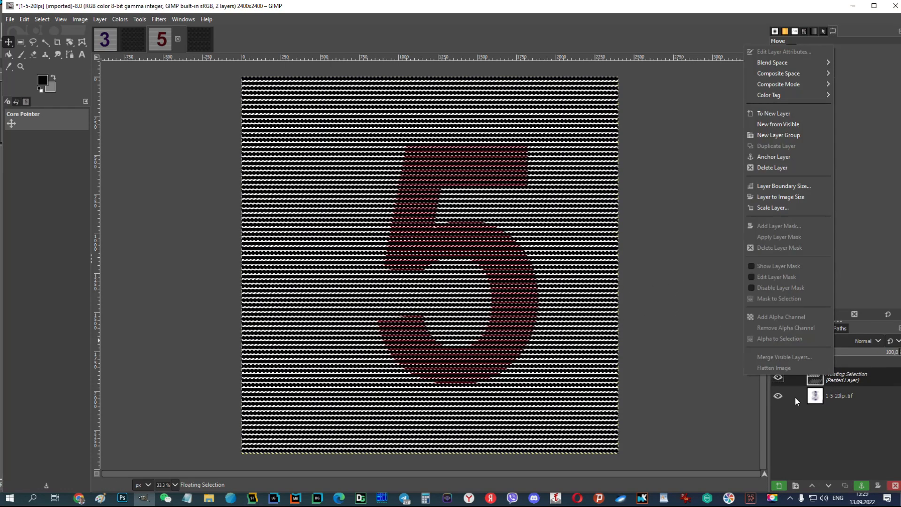
left_click(774, 157)
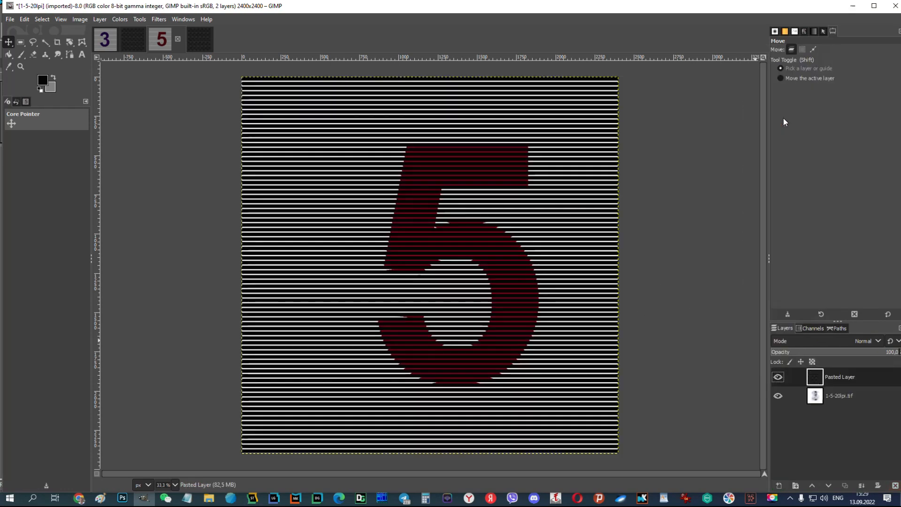